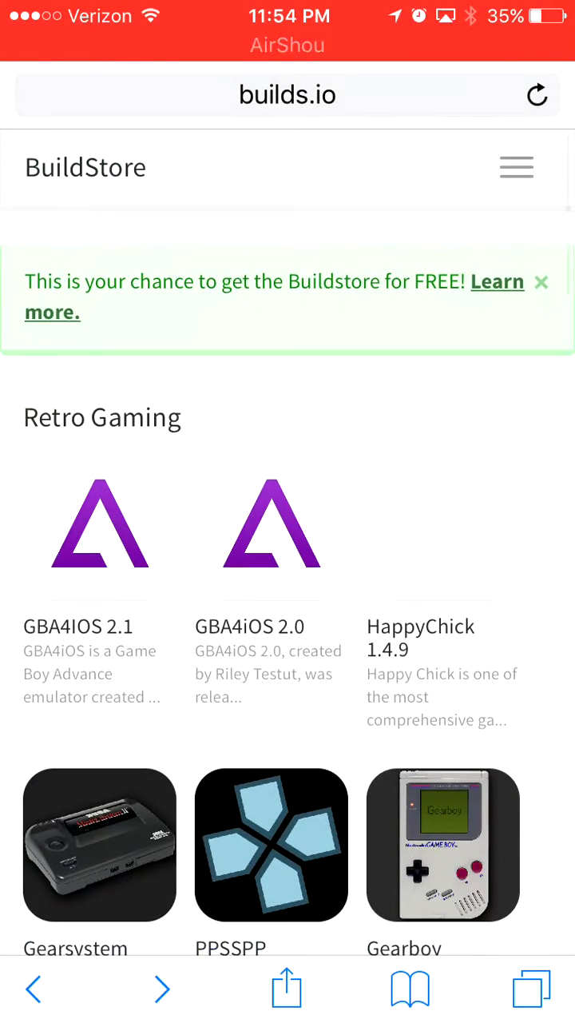
Step: Scroll through the builds.io catalogue of emulators, tweaked apps, games and utilities in Safari
scroll("down", 3)
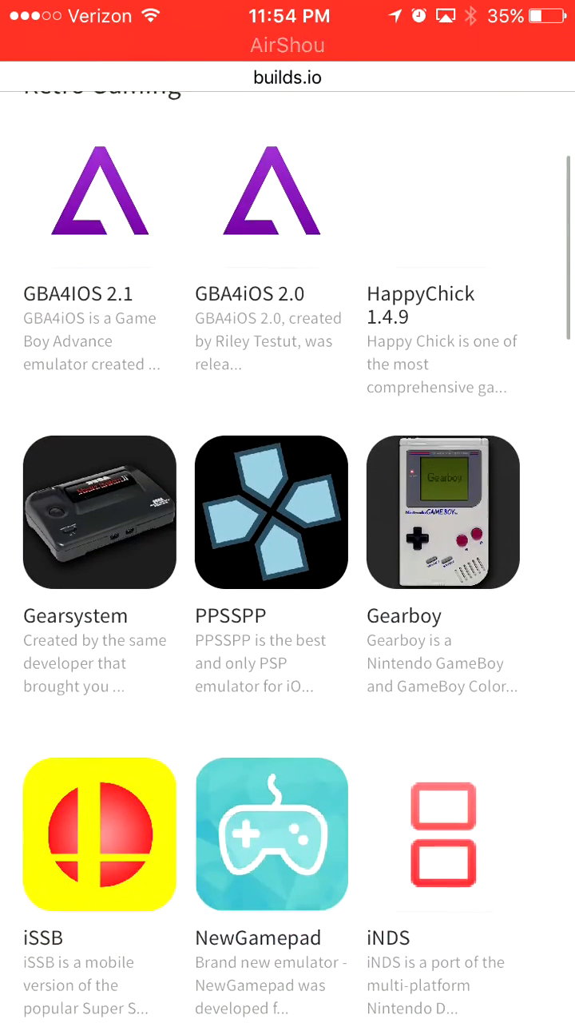
scroll("down", 3)
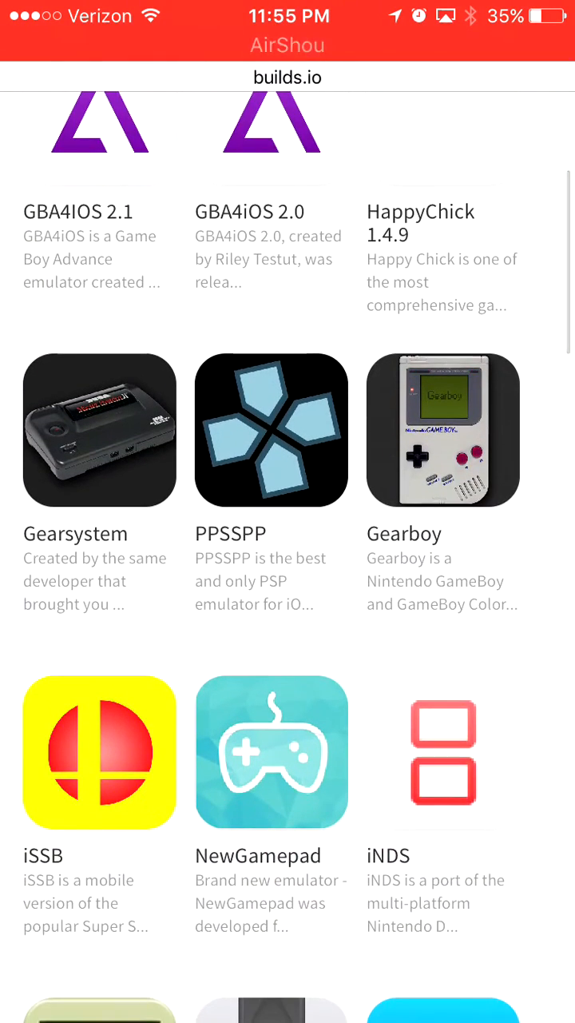
scroll("down", 3)
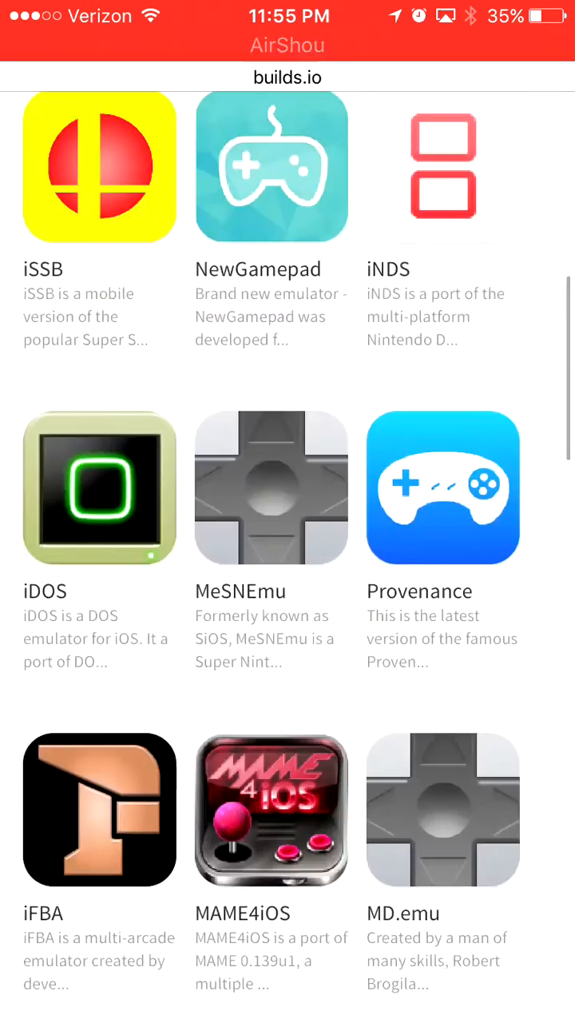
scroll("down", 3)
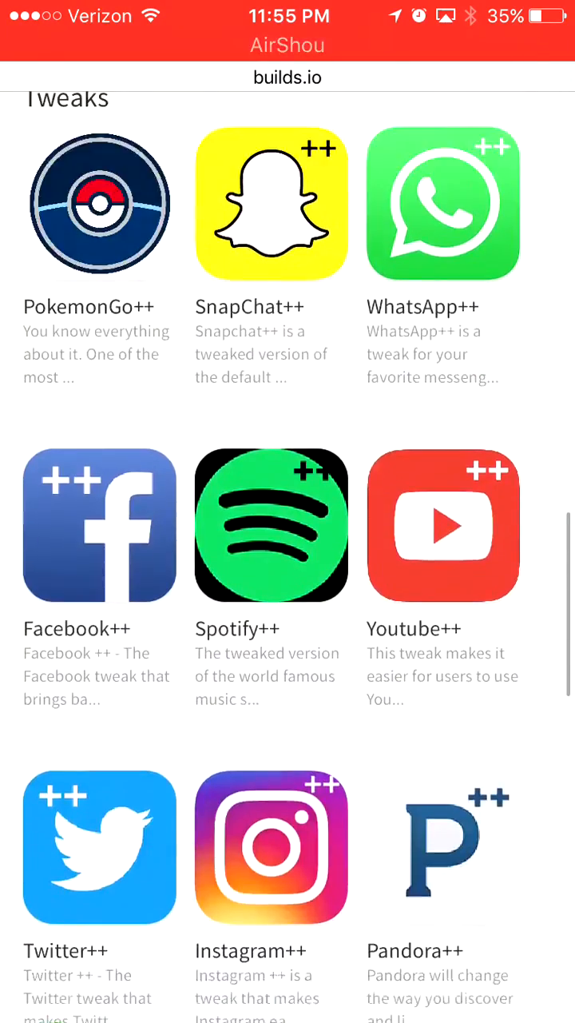
scroll("down", 3)
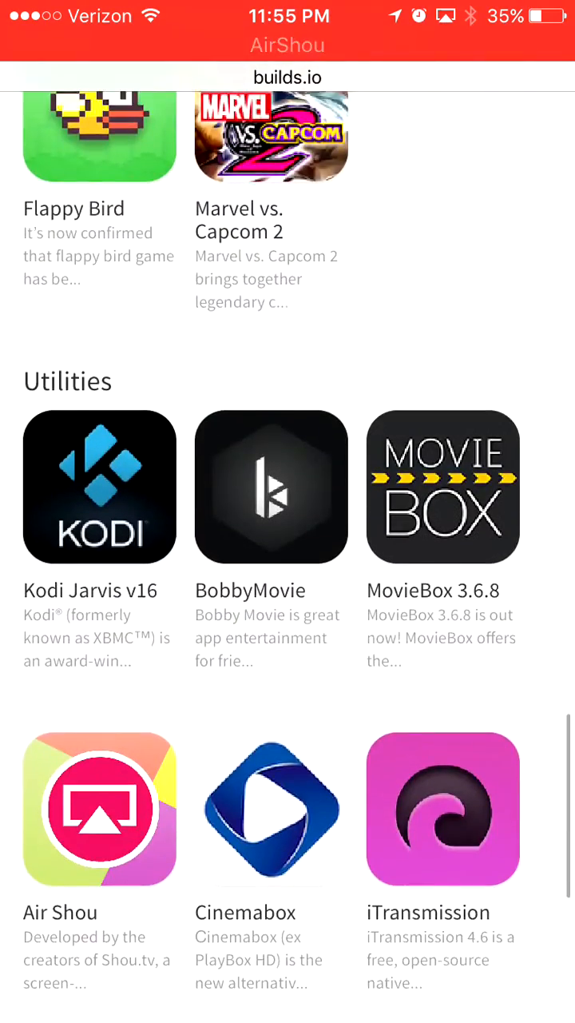
scroll("down", 3)
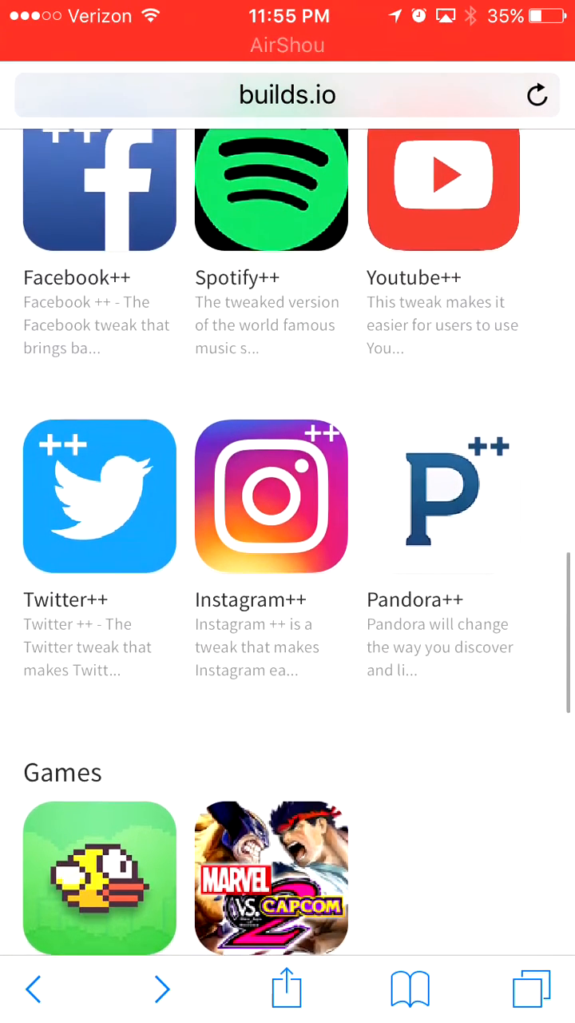
scroll("down", 3)
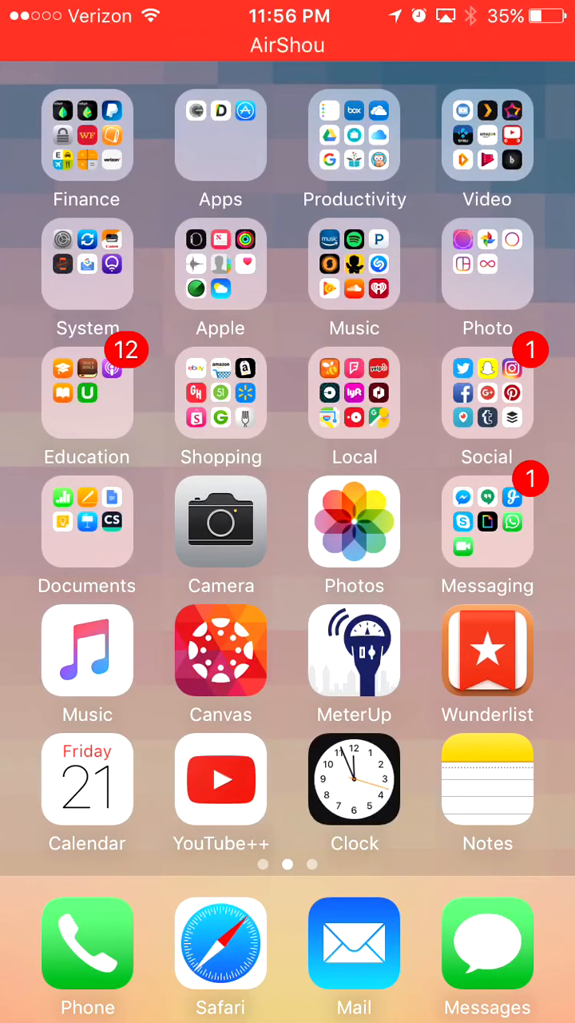
Step: Lock the iPhone so it shows only the time and Friday, October 21
left_click(220, 780)
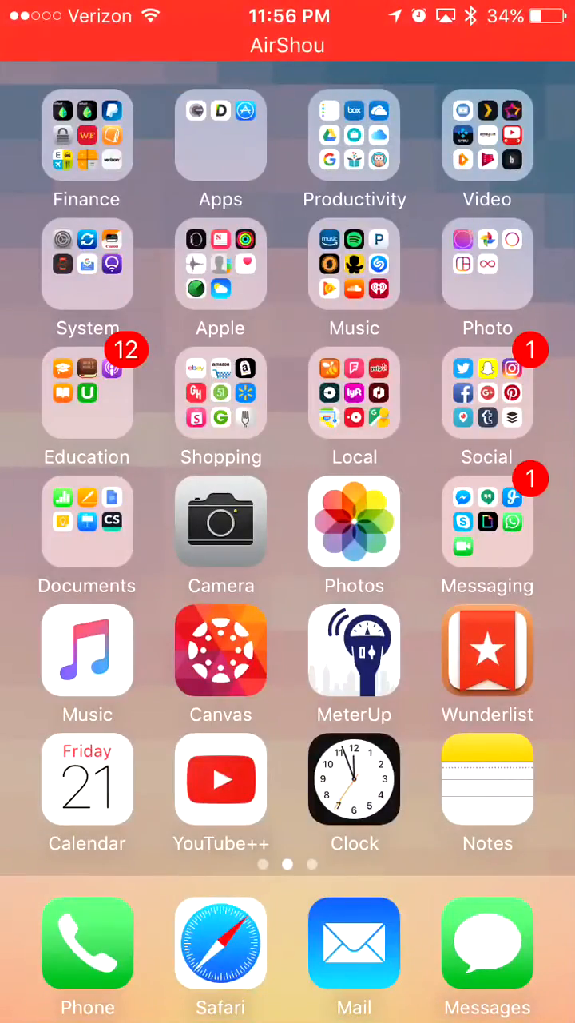
left_click(487, 391)
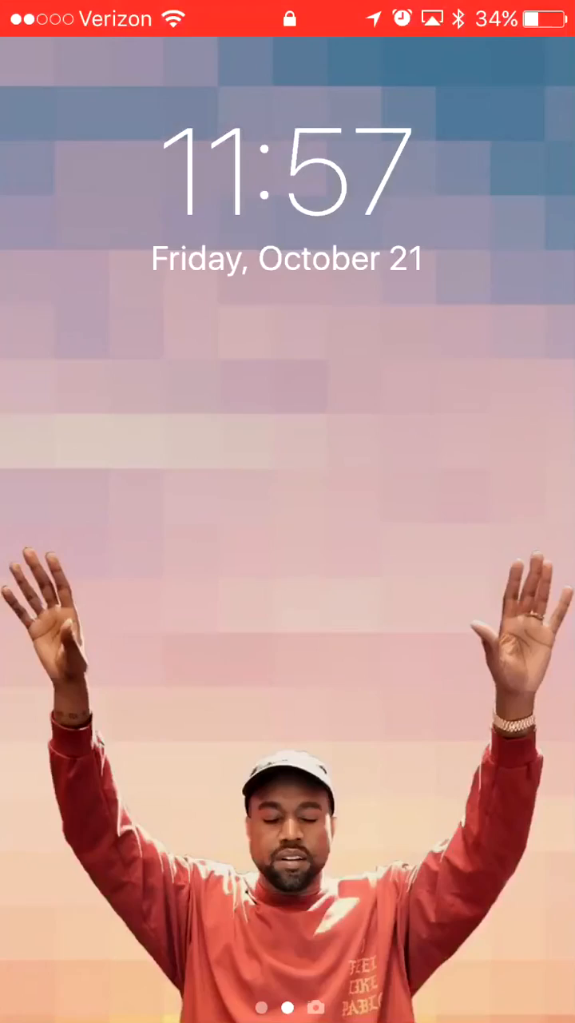
Step: Unlock the phone, peek inside the Social folder of tweaked apps and close it again
scroll("up", 3)
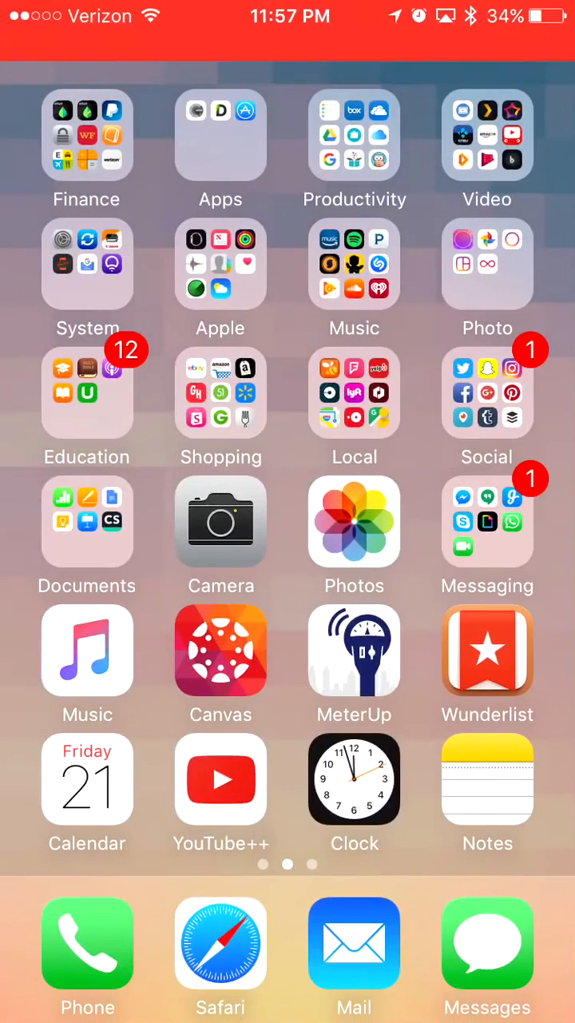
left_click(487, 391)
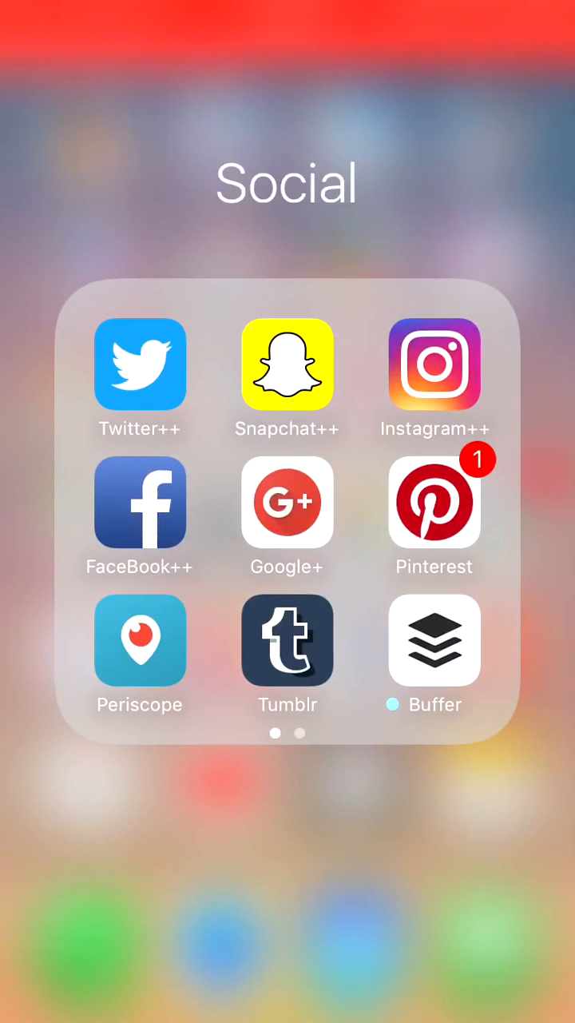
left_click(288, 365)
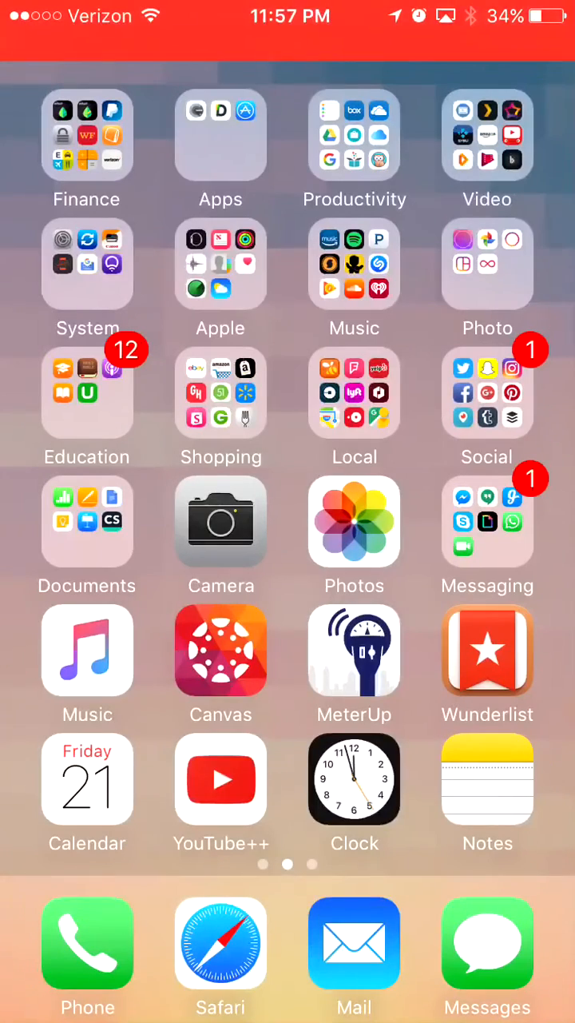
left_click(487, 393)
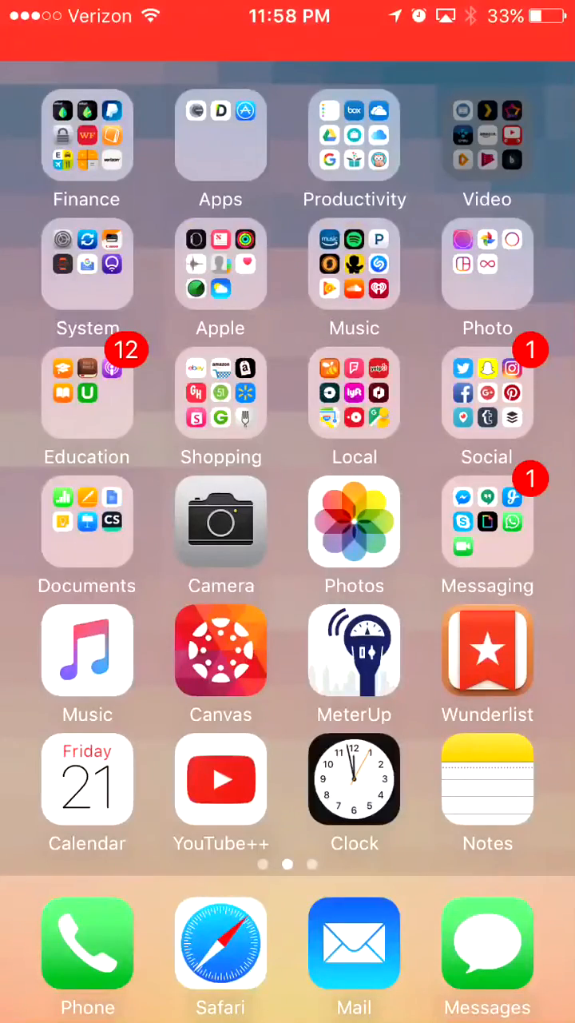
Step: Peek in the Video folder, then bring up the GBA4iOS 2.1 page with its RUN button in Safari
left_click(488, 134)
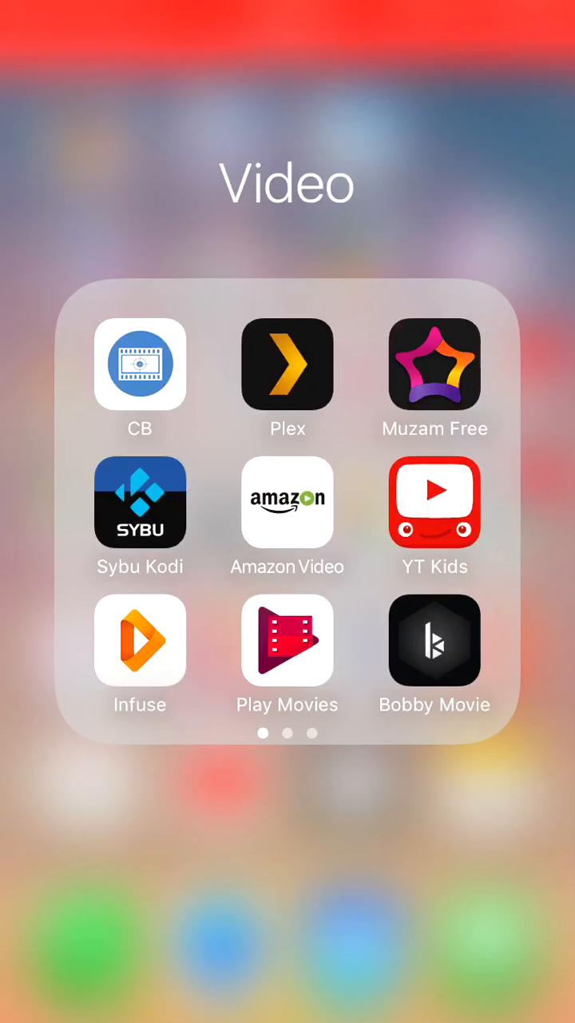
scroll("left", 3)
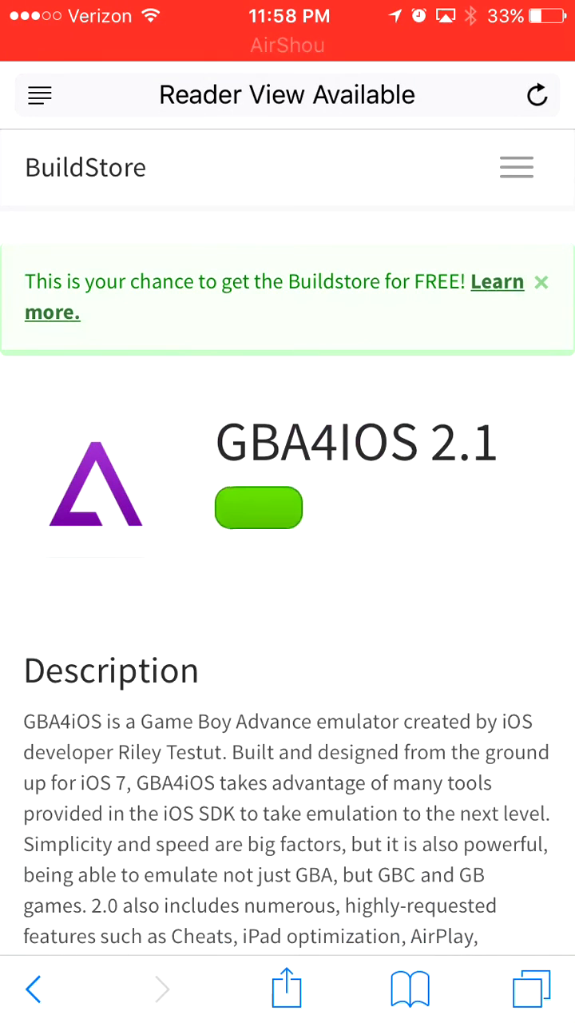
left_click(259, 508)
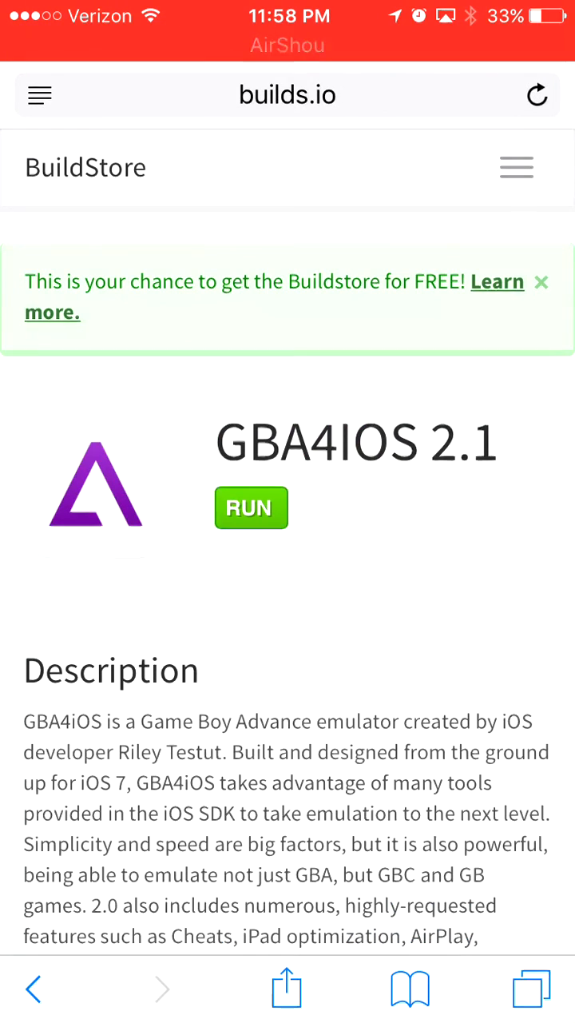